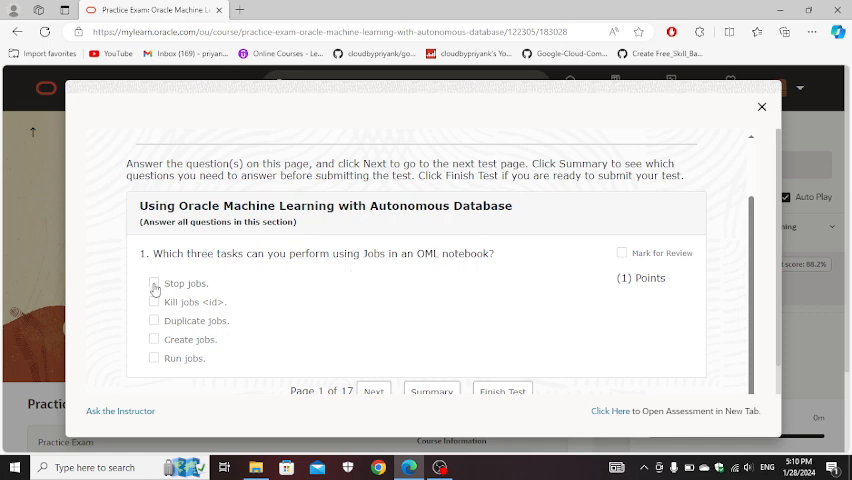
Answer question 1 with Stop and Create jobs, and question 2 with Model Tuning.
{"action": "left_click", "coordinate": [154, 283]}
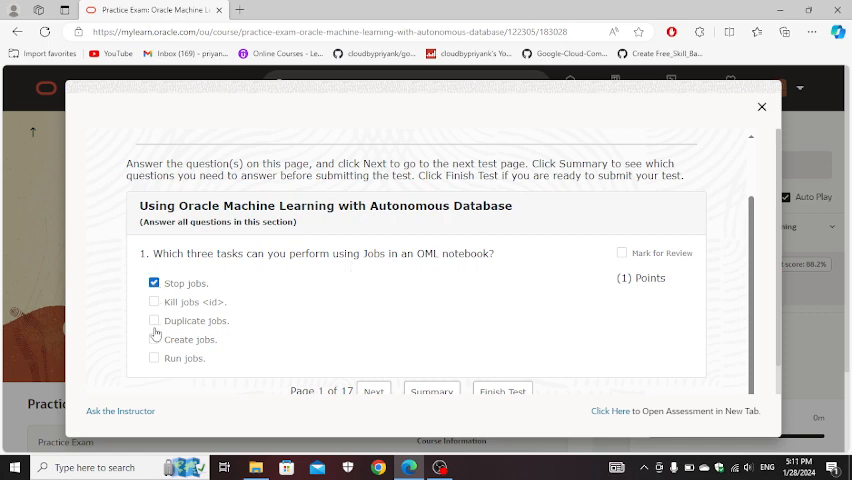
{"action": "left_click", "coordinate": [154, 339]}
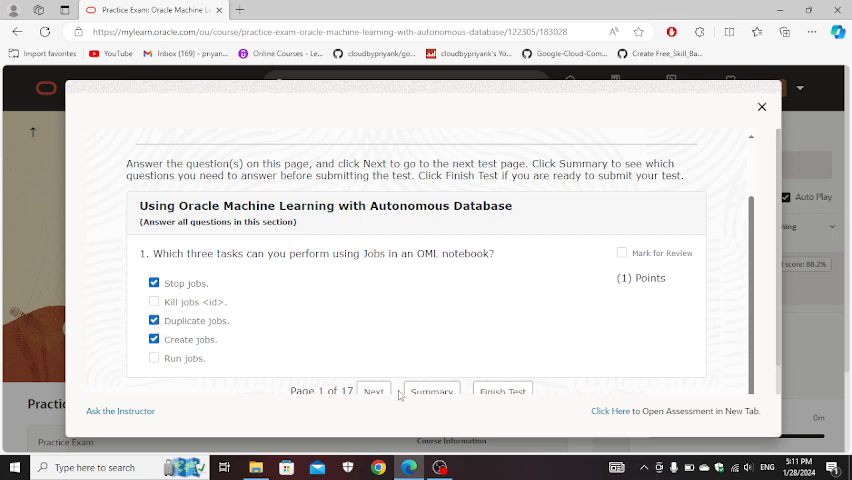
{"action": "left_click", "coordinate": [373, 390]}
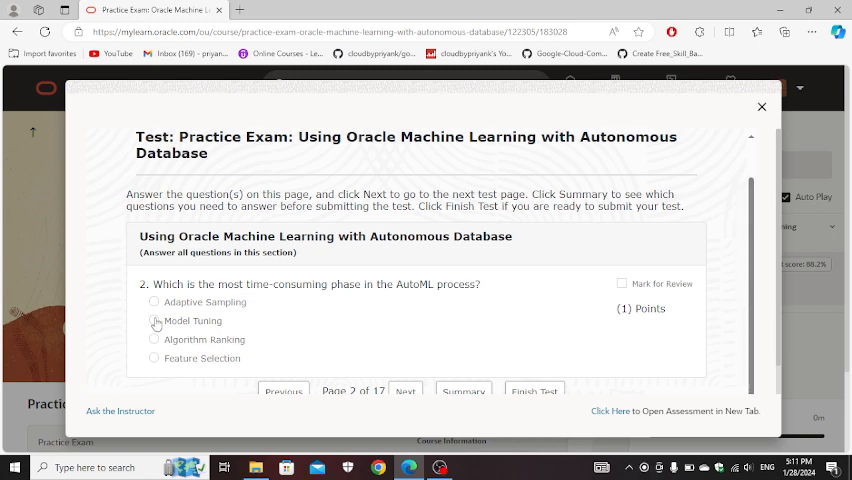
{"action": "left_click", "coordinate": [154, 320]}
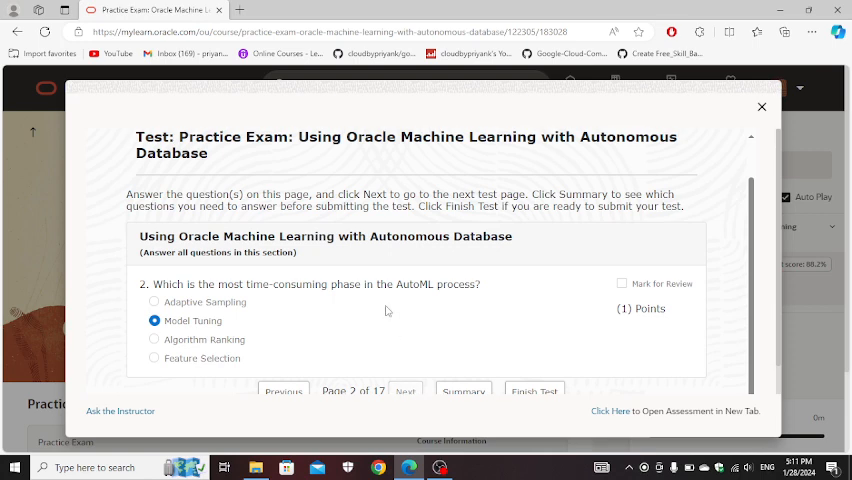
{"action": "left_click", "coordinate": [405, 391]}
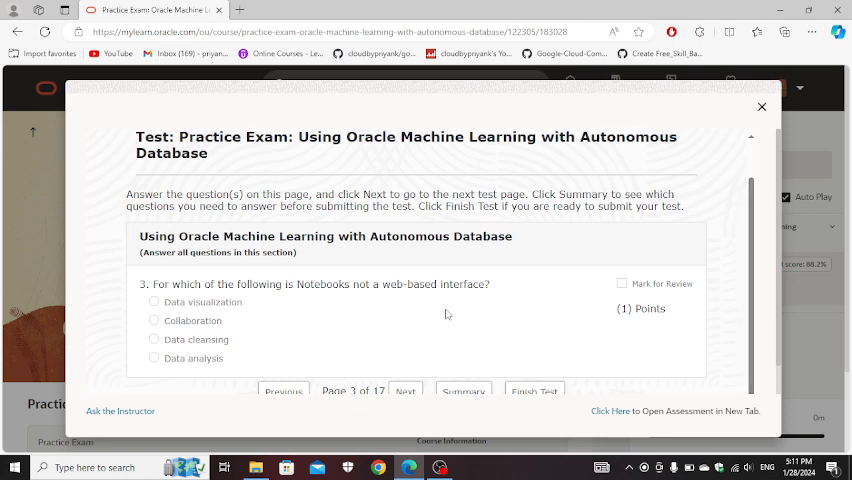
Answer question 3 with Data cleansing and question 4 with PL/SQL script.
{"action": "left_click", "coordinate": [154, 339]}
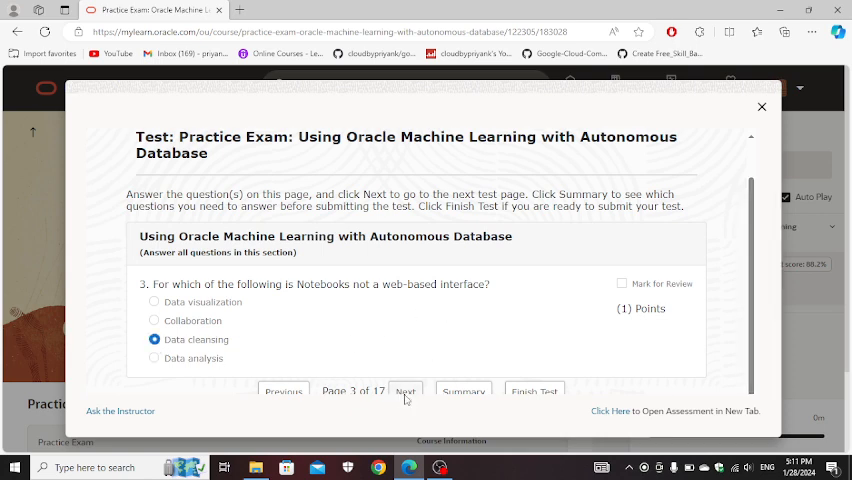
{"action": "left_click", "coordinate": [405, 391]}
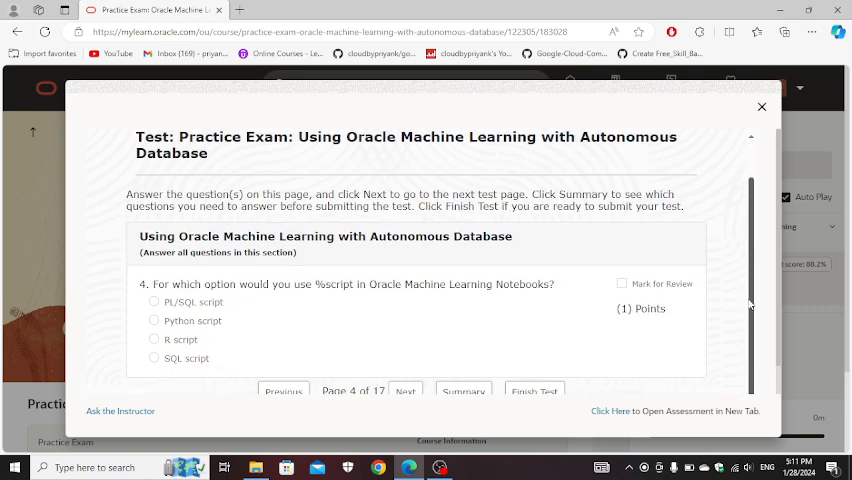
{"action": "mouse_move", "coordinate": [197, 335]}
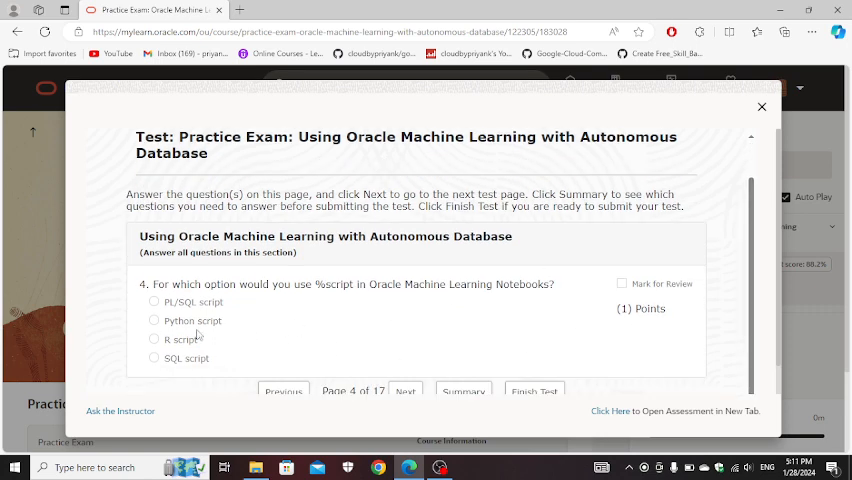
{"action": "left_click", "coordinate": [154, 302]}
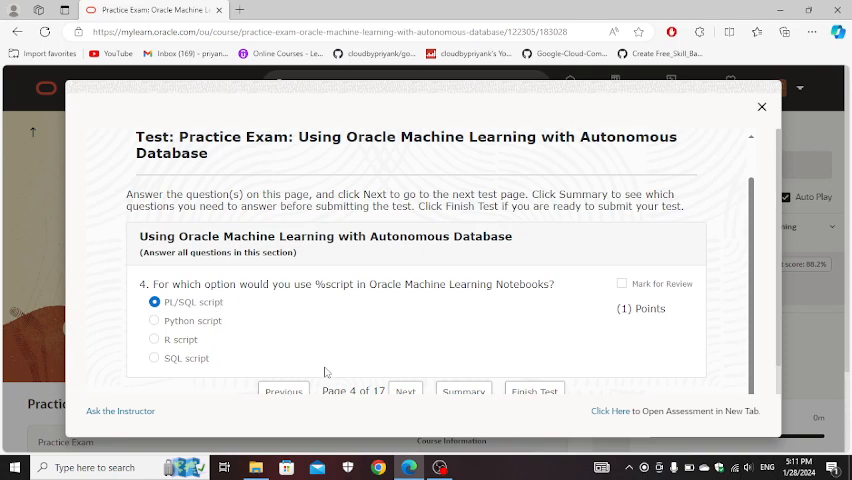
Answer question 5 with producing accurate results and question 6 with Scheduled status.
{"action": "left_click", "coordinate": [405, 391]}
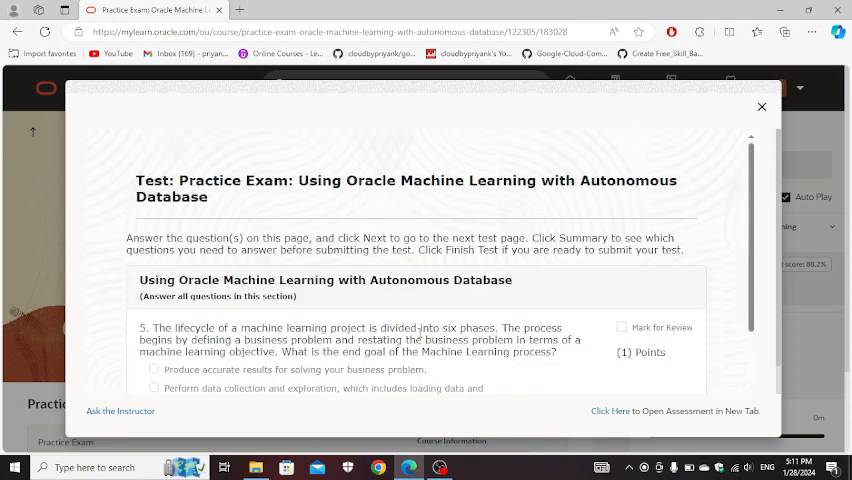
{"action": "scroll", "scroll_direction": "down", "scroll_amount": 3}
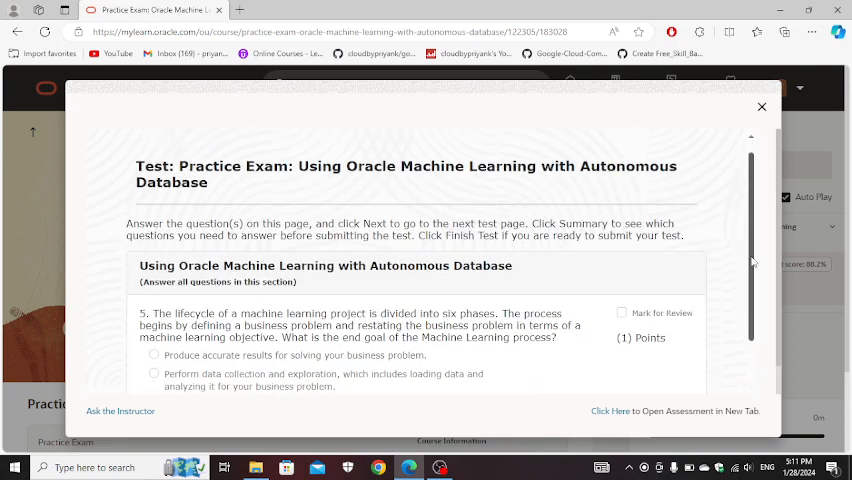
{"action": "scroll", "scroll_direction": "down", "scroll_amount": 3}
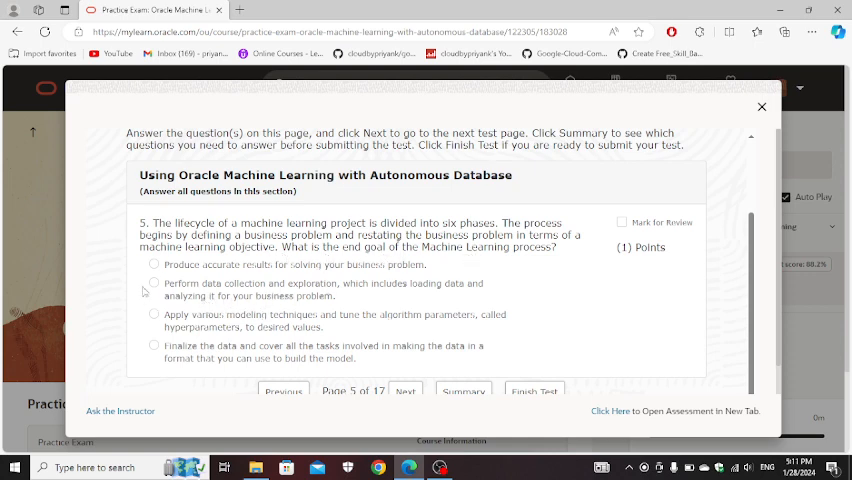
{"action": "left_click", "coordinate": [154, 264]}
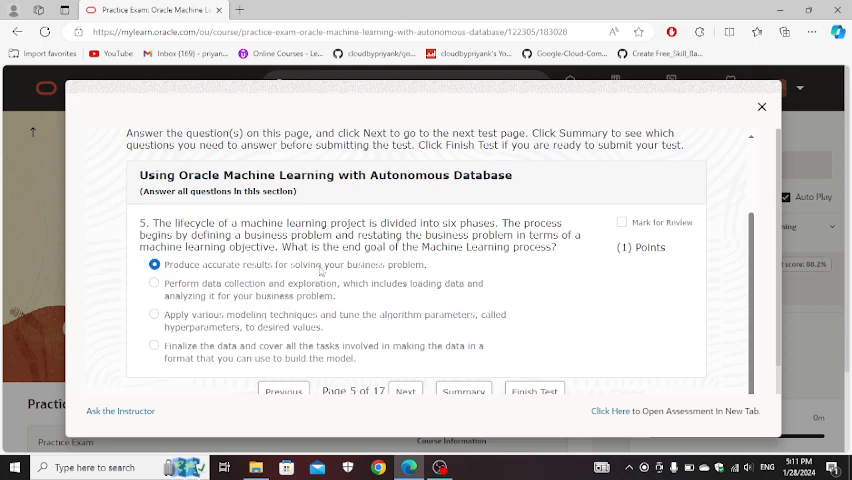
{"action": "mouse_move", "coordinate": [437, 313]}
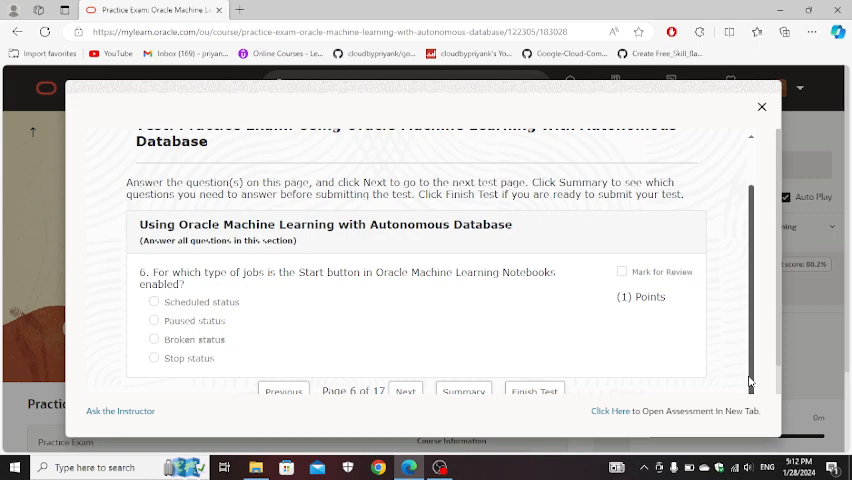
{"action": "left_click", "coordinate": [154, 301]}
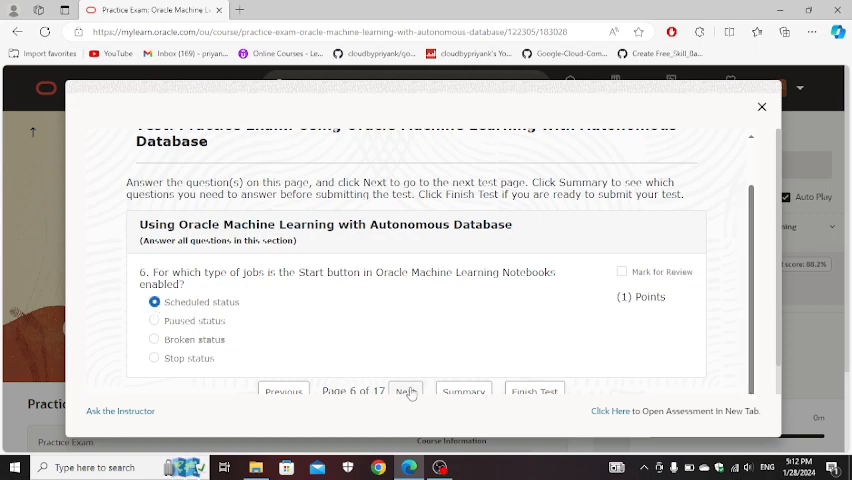
Select Autonomous JSON Database, Autonomous Transaction Processing and a third access service for question 7.
{"action": "left_click", "coordinate": [405, 390]}
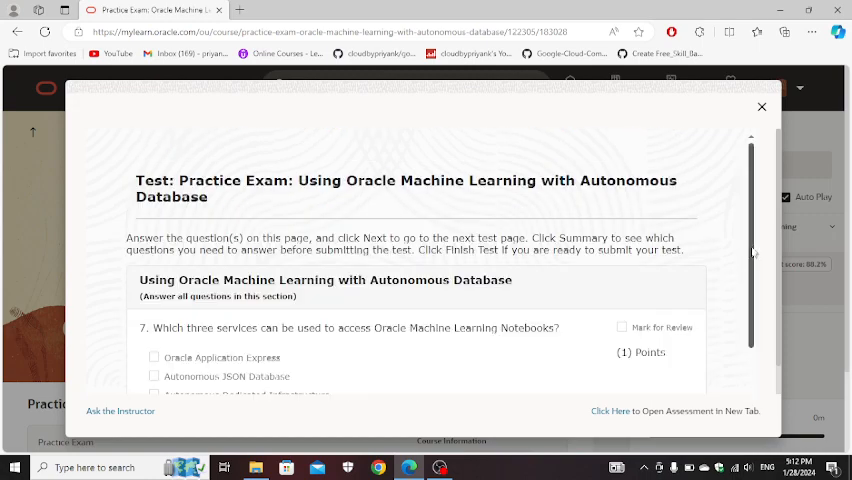
{"action": "scroll", "scroll_direction": "down", "scroll_amount": 3}
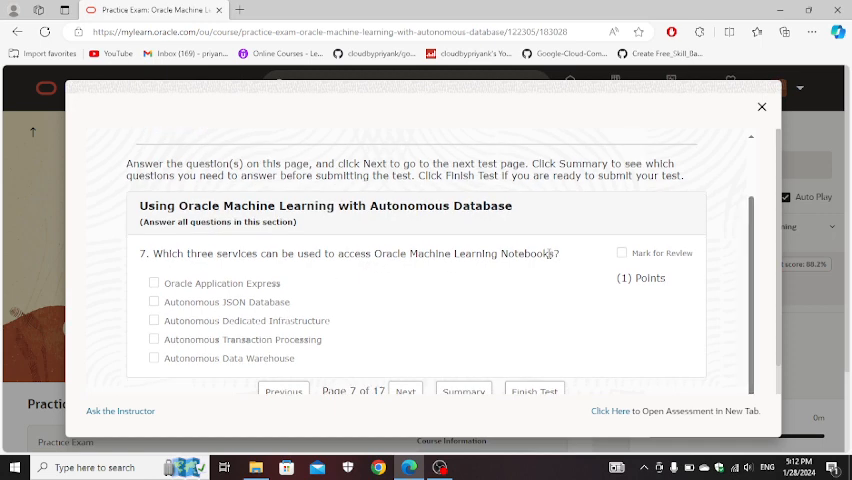
{"action": "left_click", "coordinate": [154, 302]}
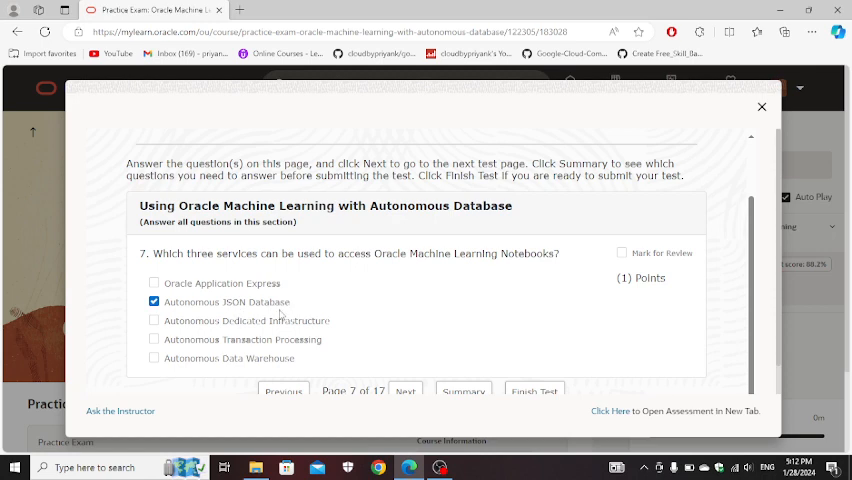
{"action": "left_click", "coordinate": [154, 339]}
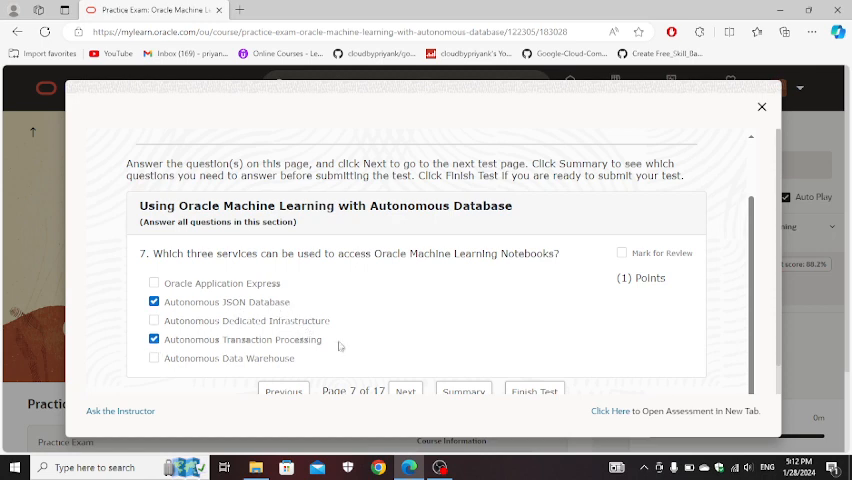
{"action": "left_click", "coordinate": [154, 358]}
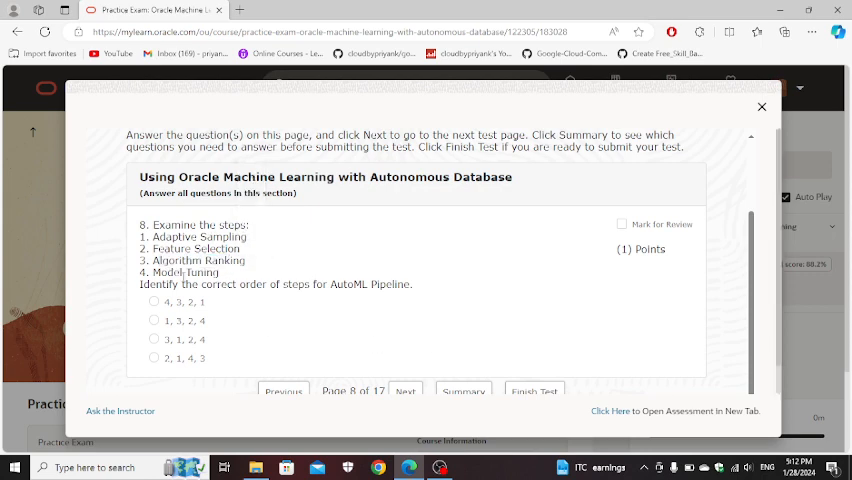
Answer question 8 with the order 3, 1, 2, 4 and question 9 with Prediction target.
{"action": "left_click", "coordinate": [154, 340]}
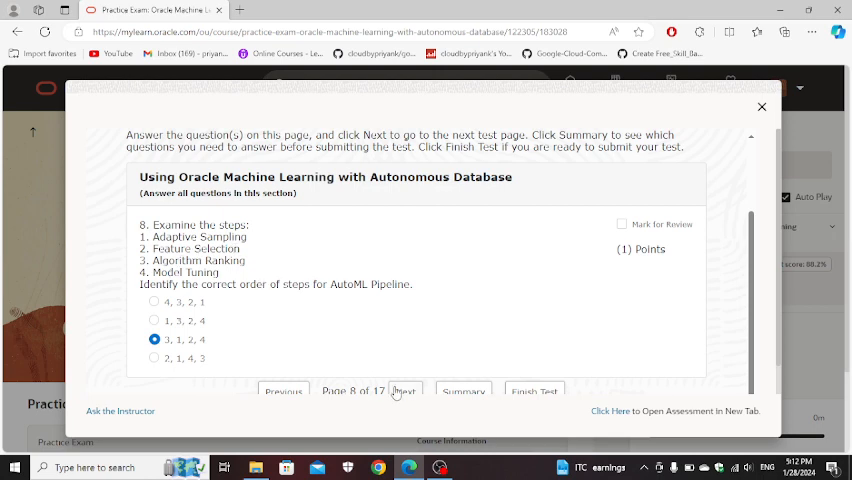
{"action": "left_click", "coordinate": [404, 391]}
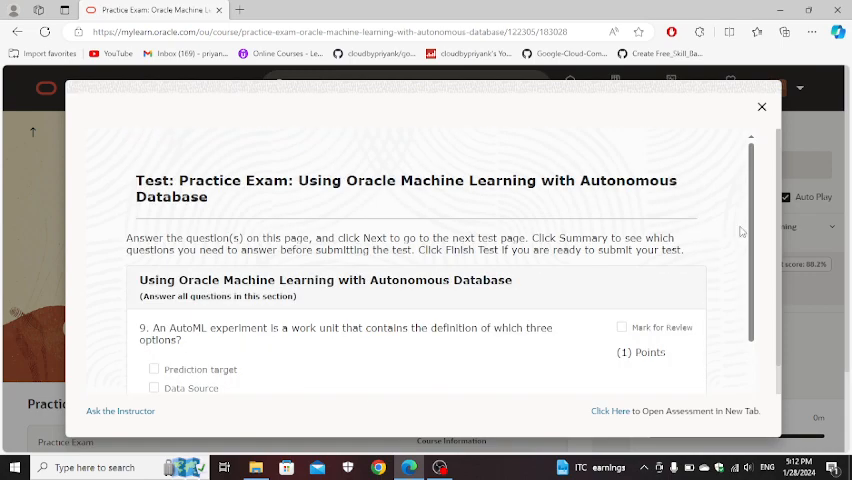
{"action": "scroll", "scroll_direction": "down", "scroll_amount": 3}
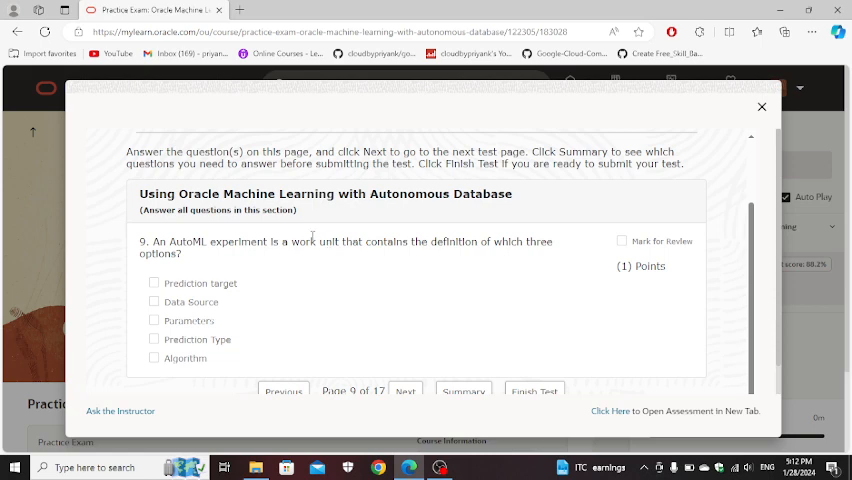
{"action": "left_click", "coordinate": [154, 339]}
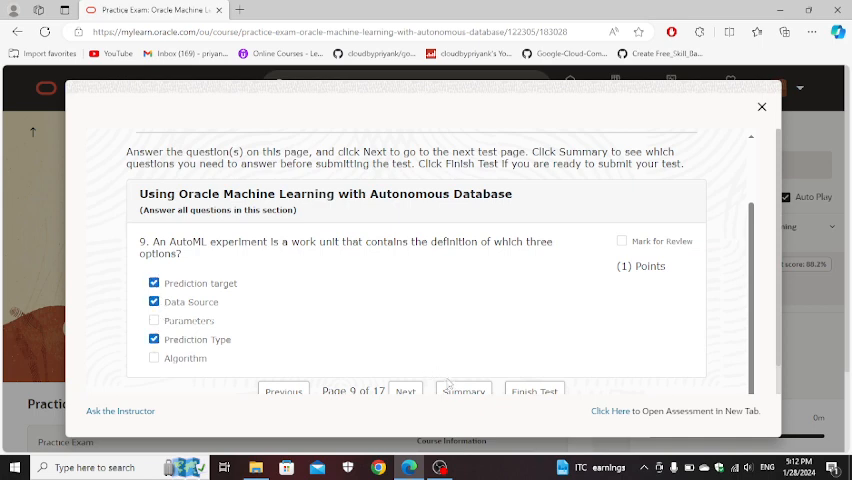
{"action": "left_click", "coordinate": [405, 390]}
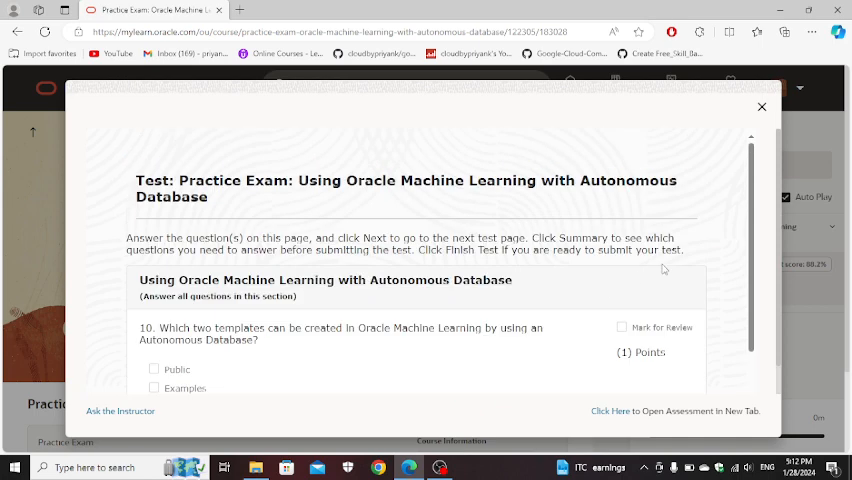
Advance past question 10 and mark data visualization and data analytics for question 11.
{"action": "scroll", "scroll_direction": "down", "scroll_amount": 3}
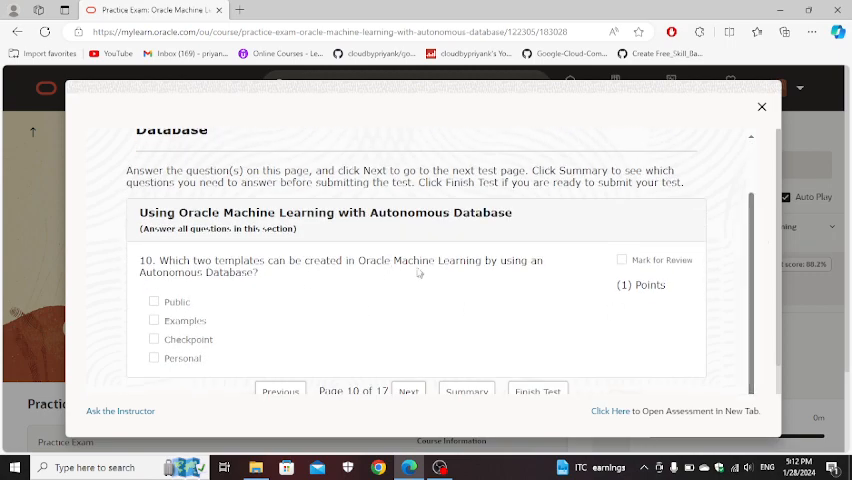
{"action": "mouse_move", "coordinate": [235, 291]}
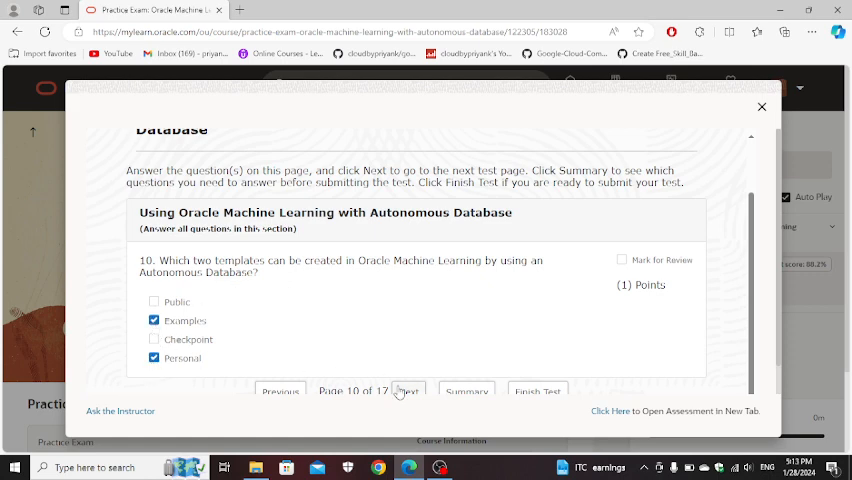
{"action": "left_click", "coordinate": [408, 391]}
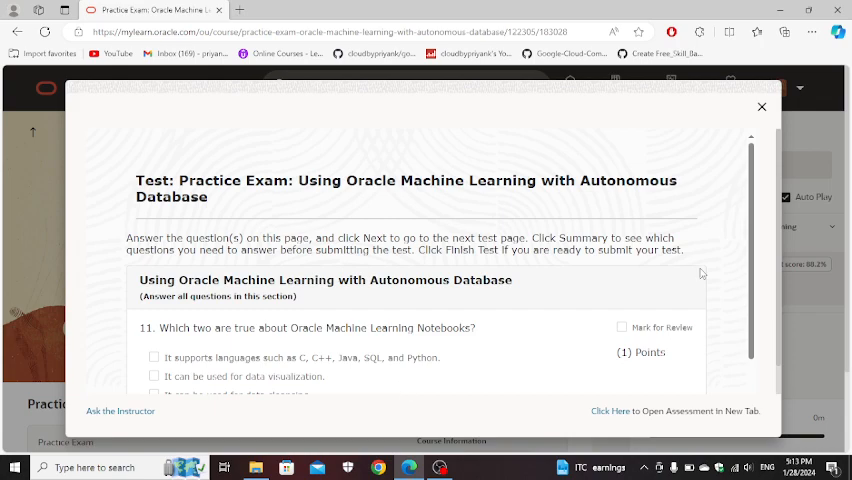
{"action": "scroll", "scroll_direction": "down", "scroll_amount": 3}
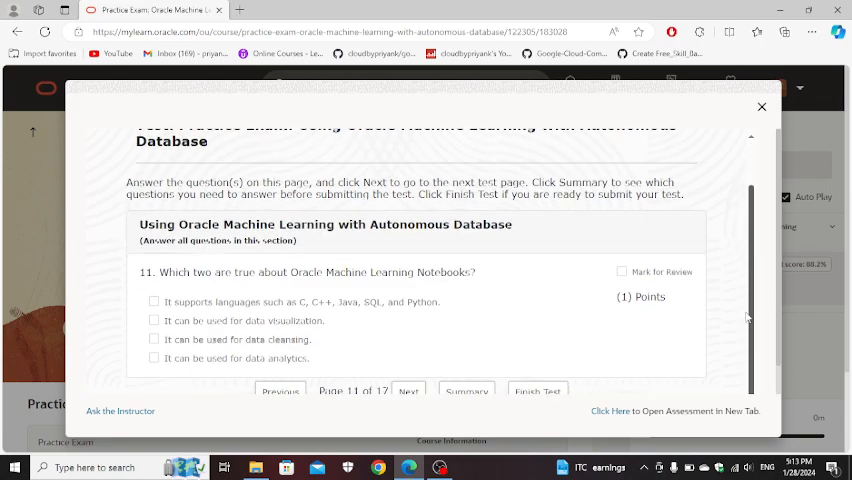
{"action": "mouse_move", "coordinate": [378, 290]}
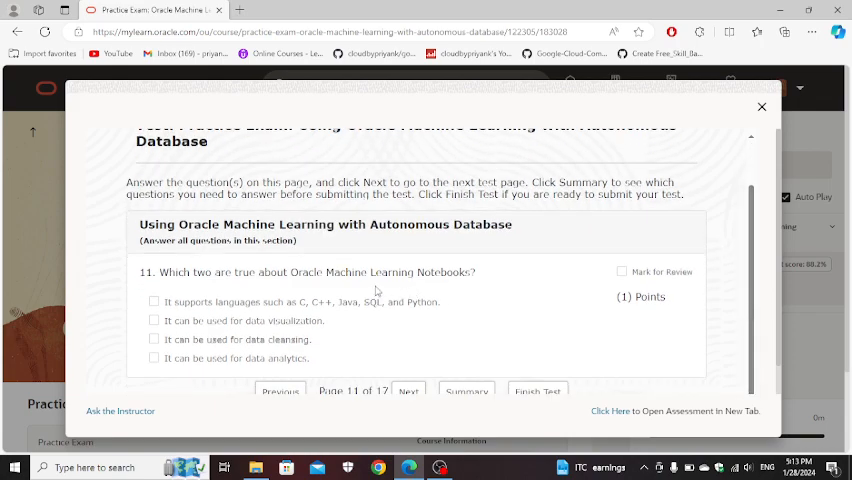
{"action": "left_click", "coordinate": [154, 320]}
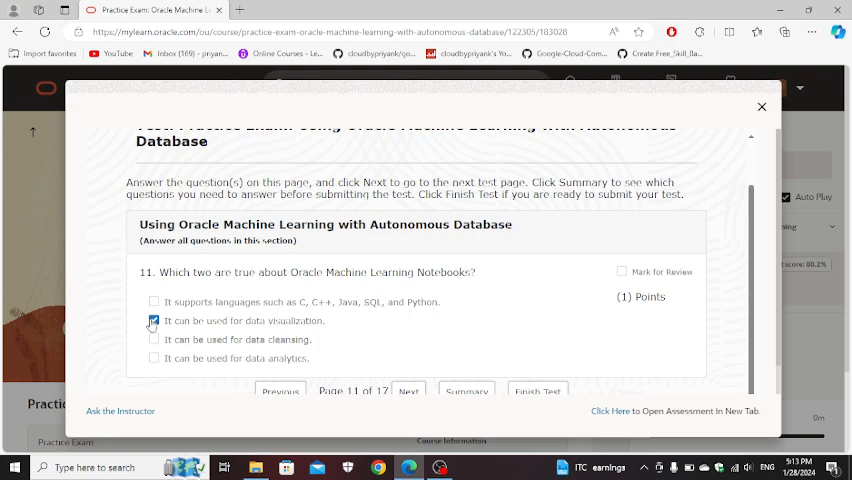
{"action": "left_click", "coordinate": [154, 358]}
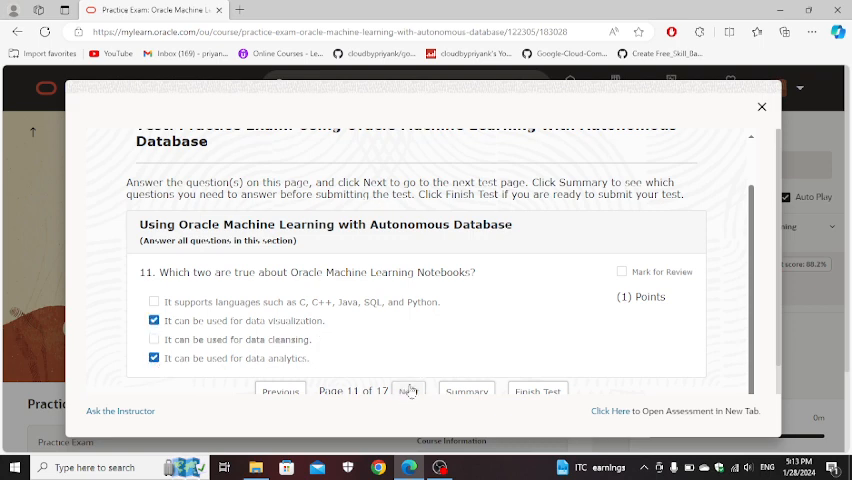
{"action": "left_click", "coordinate": [408, 390]}
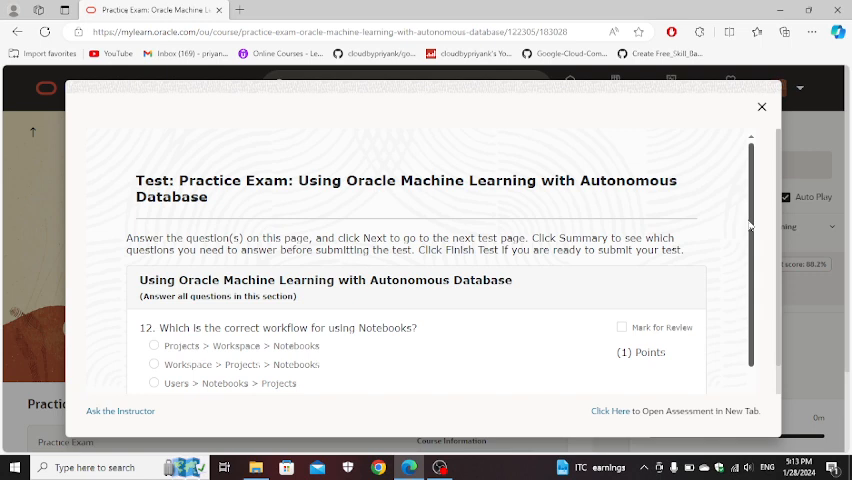
Choose Workspace > Projects > Notebooks as the workflow for question 12.
{"action": "scroll", "scroll_direction": "down", "scroll_amount": 3}
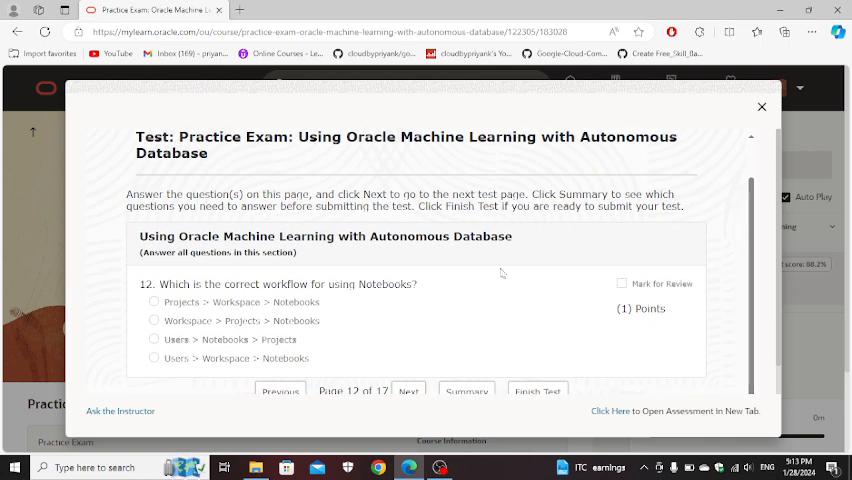
{"action": "left_click", "coordinate": [154, 321]}
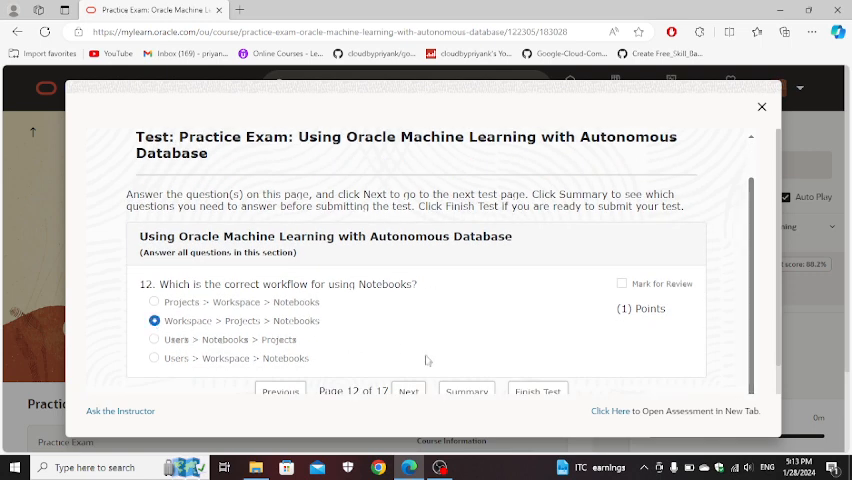
{"action": "left_click", "coordinate": [408, 390]}
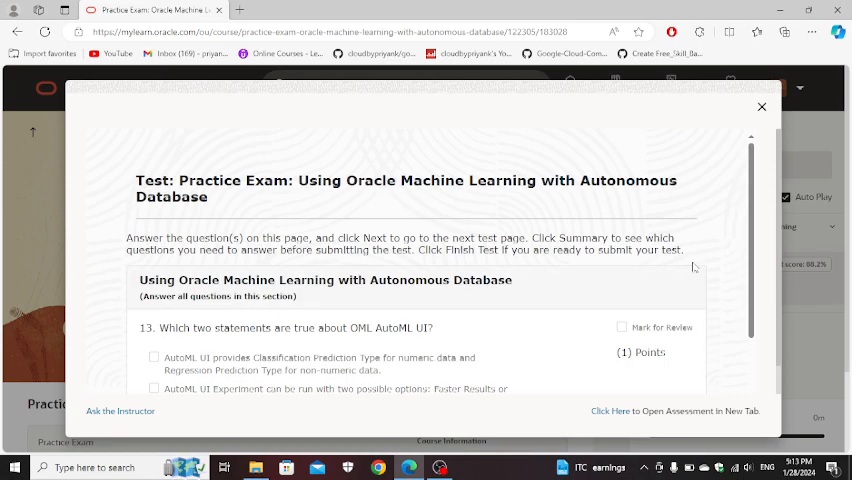
Mark 'automates key modeling steps' and 'Faster Results or Better Accuracy' for question 13.
{"action": "scroll", "scroll_direction": "down", "scroll_amount": 3}
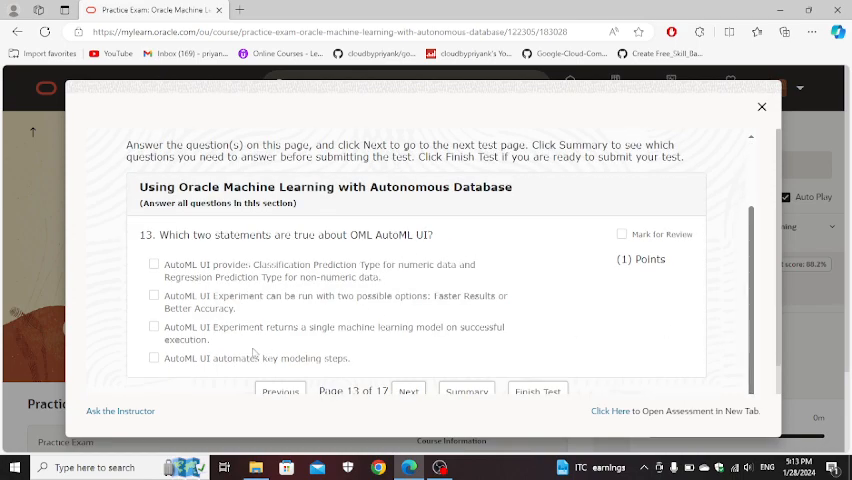
{"action": "left_click", "coordinate": [155, 358]}
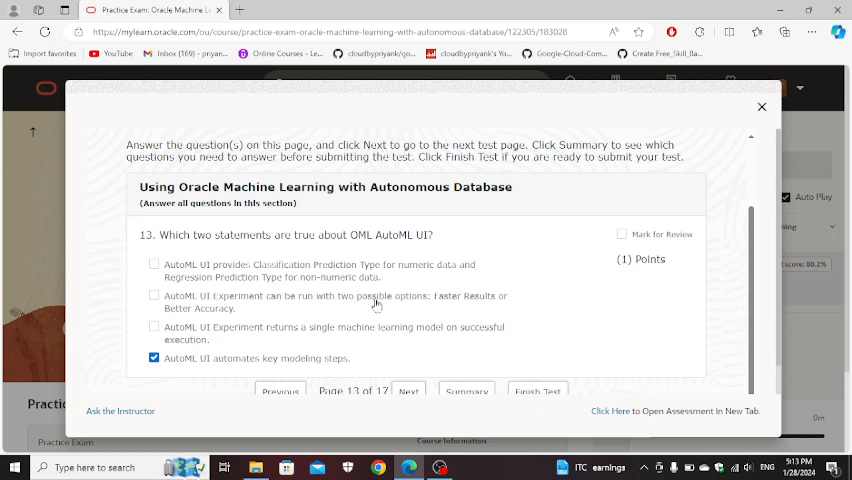
{"action": "mouse_move", "coordinate": [447, 307]}
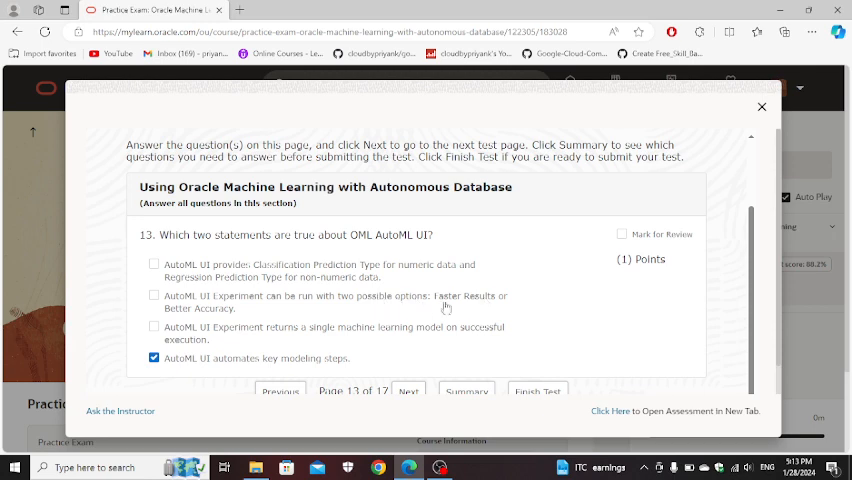
{"action": "left_click", "coordinate": [154, 295]}
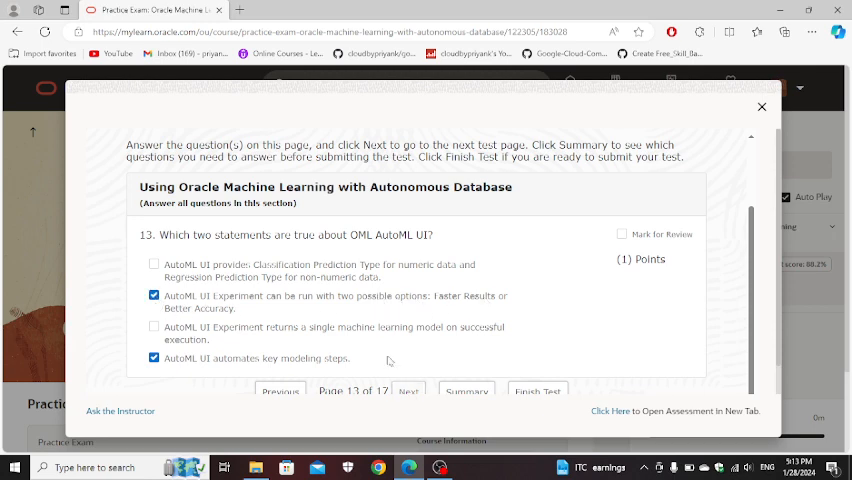
{"action": "left_click", "coordinate": [407, 390]}
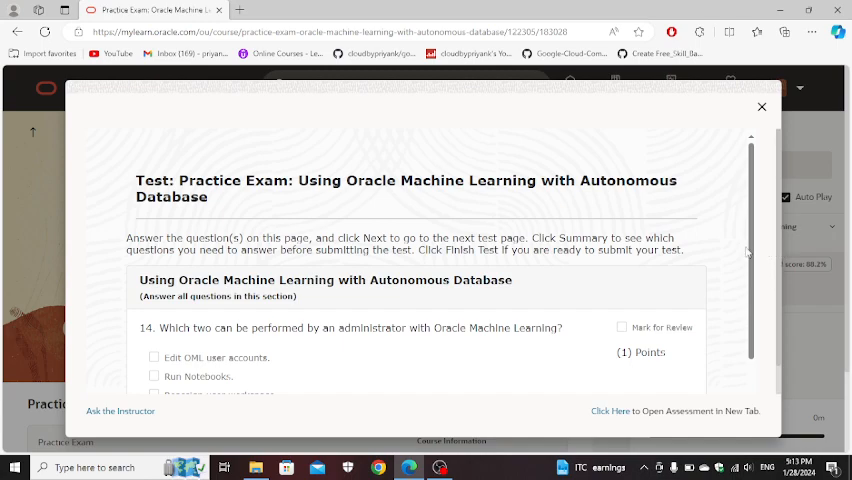
Mark editing OML user accounts and reassigning user workspace as admin tasks for question 14.
{"action": "scroll", "scroll_direction": "down", "scroll_amount": 3}
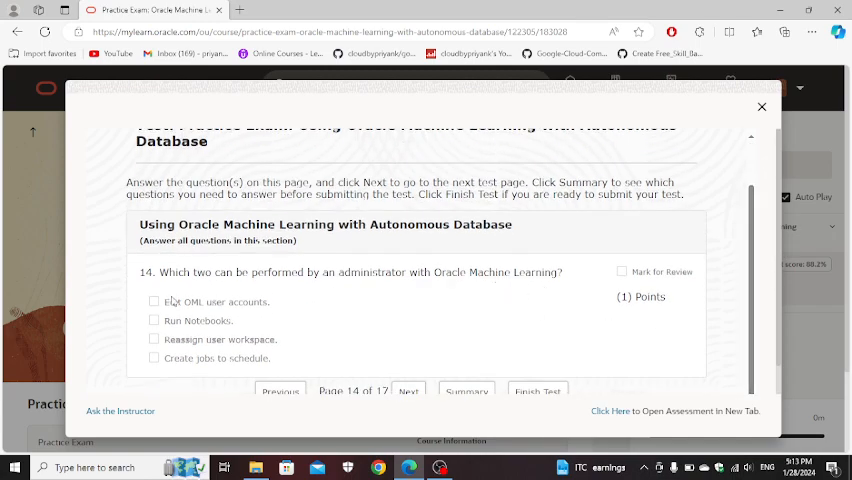
{"action": "left_click", "coordinate": [154, 301]}
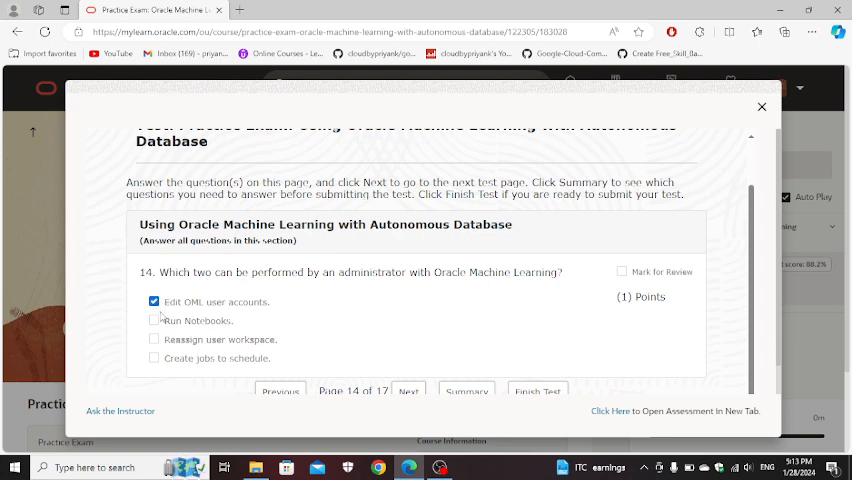
{"action": "left_click", "coordinate": [155, 339]}
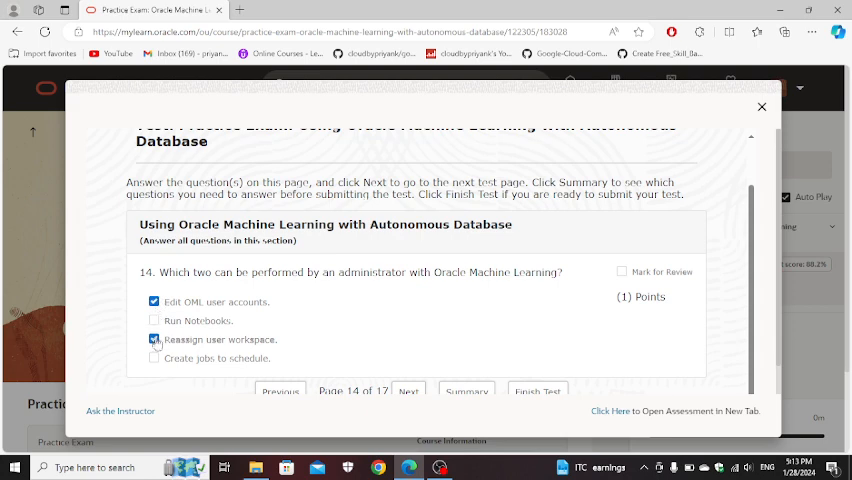
{"action": "left_click", "coordinate": [408, 390]}
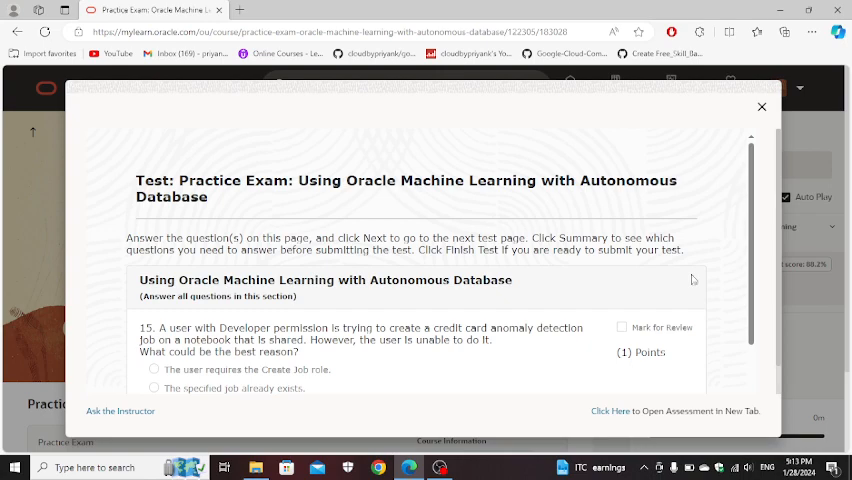
Answer question 15 with 'The developer is not authenticated'.
{"action": "scroll", "scroll_direction": "down", "scroll_amount": 3}
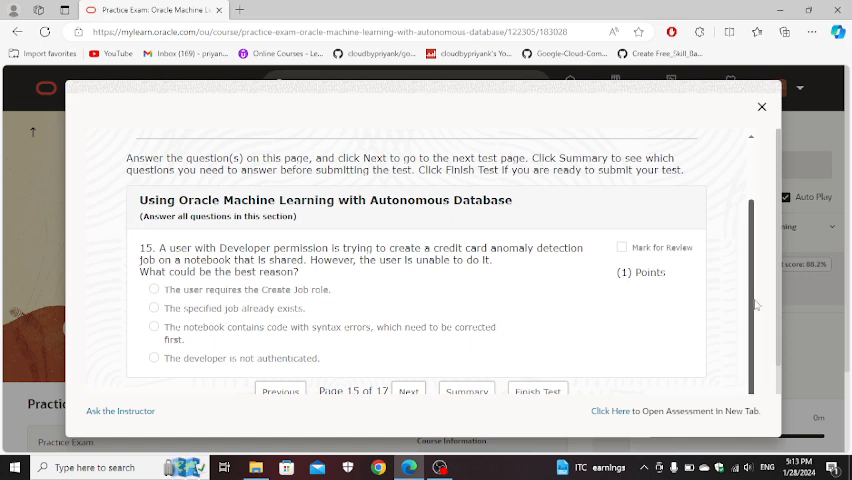
{"action": "mouse_move", "coordinate": [640, 272]}
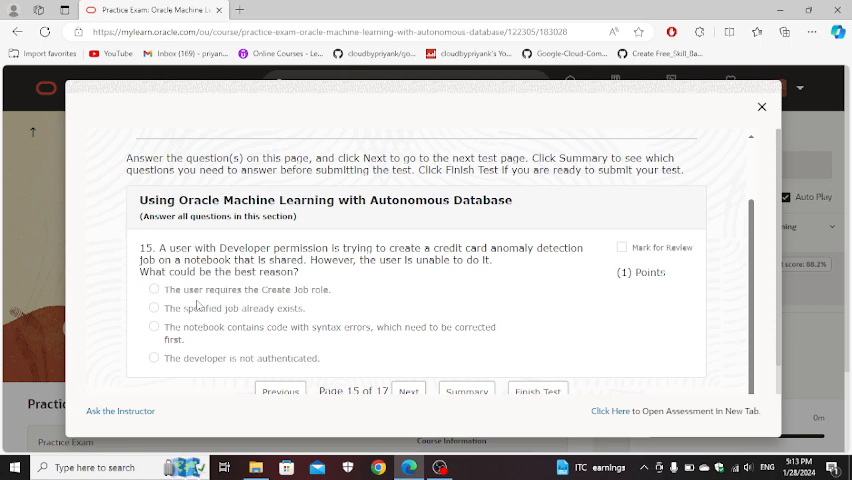
{"action": "left_click", "coordinate": [154, 358]}
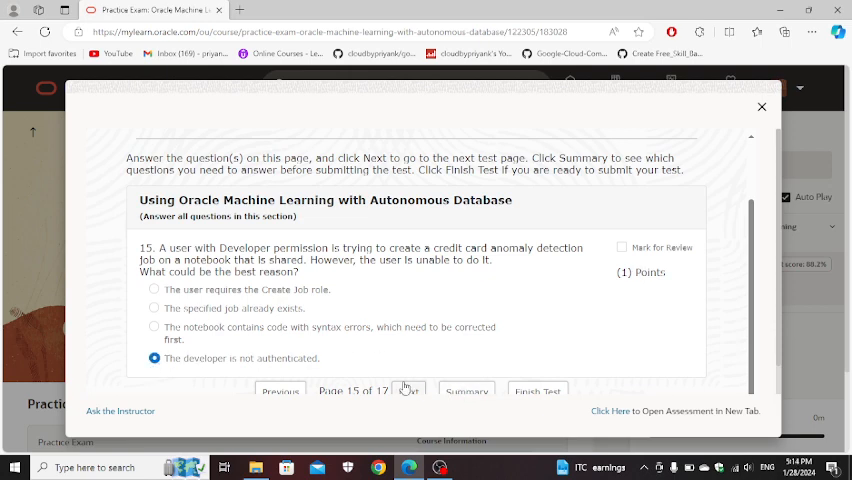
{"action": "left_click", "coordinate": [407, 390]}
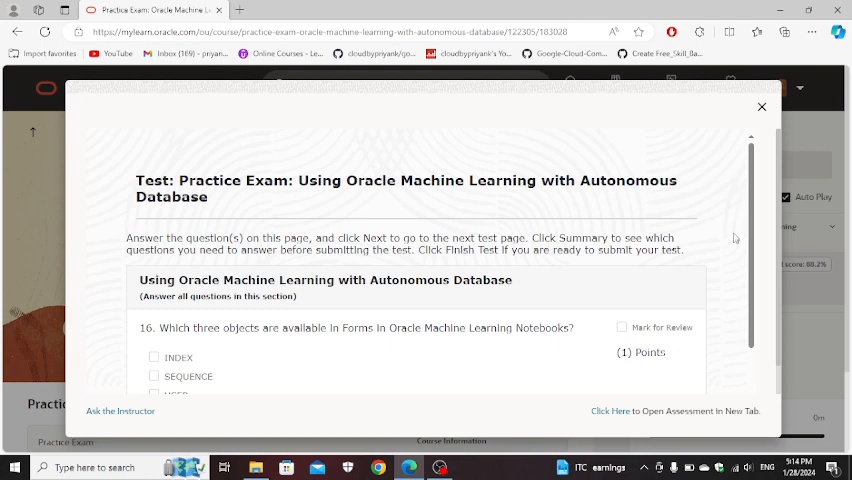
Select INDEX as an available object for question 16.
{"action": "scroll", "scroll_direction": "down", "scroll_amount": 3}
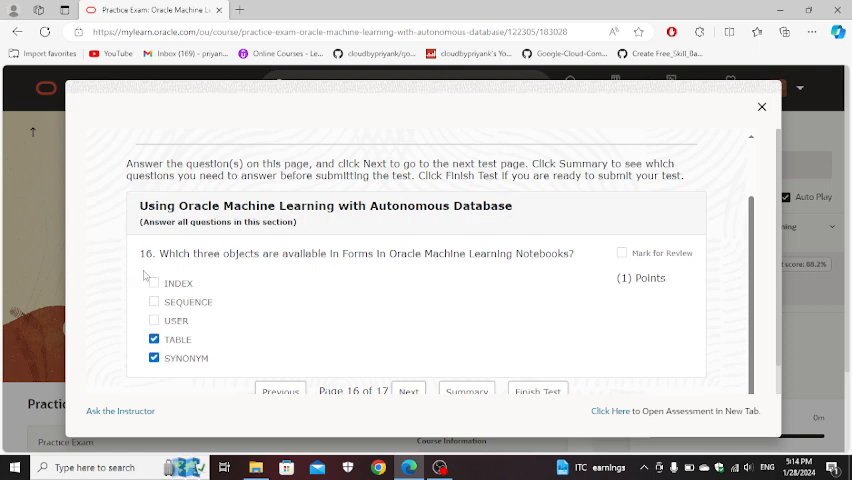
{"action": "left_click", "coordinate": [154, 282]}
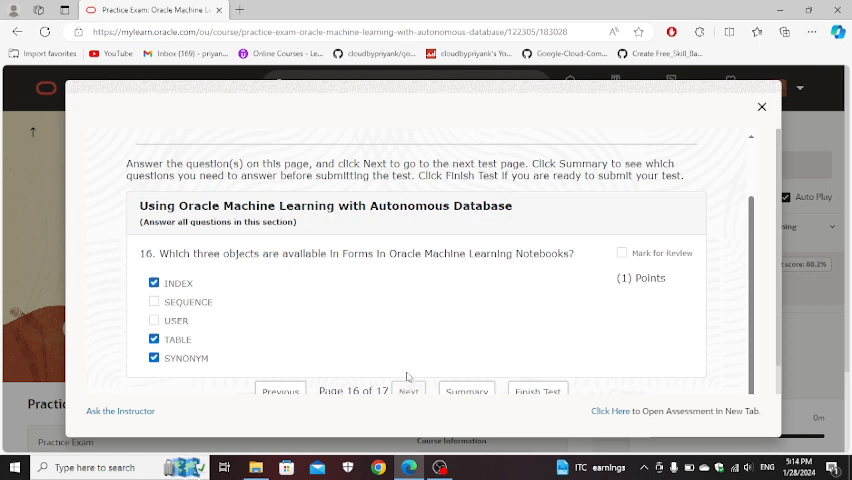
{"action": "left_click", "coordinate": [408, 390]}
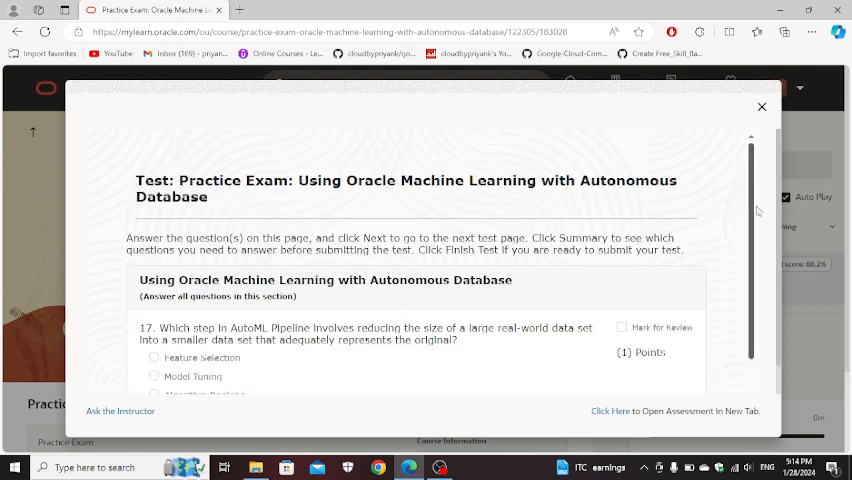
Answer question 17 and submit the completed test for scoring.
{"action": "scroll", "scroll_direction": "down", "scroll_amount": 3}
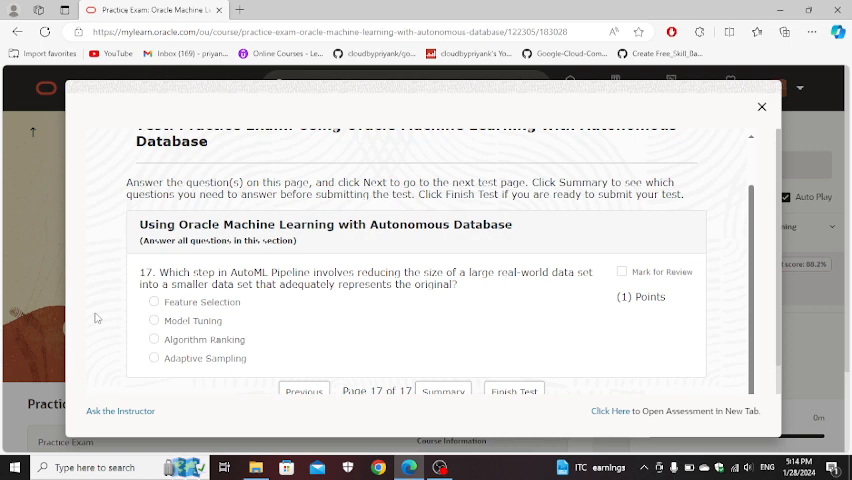
{"action": "mouse_move", "coordinate": [265, 297]}
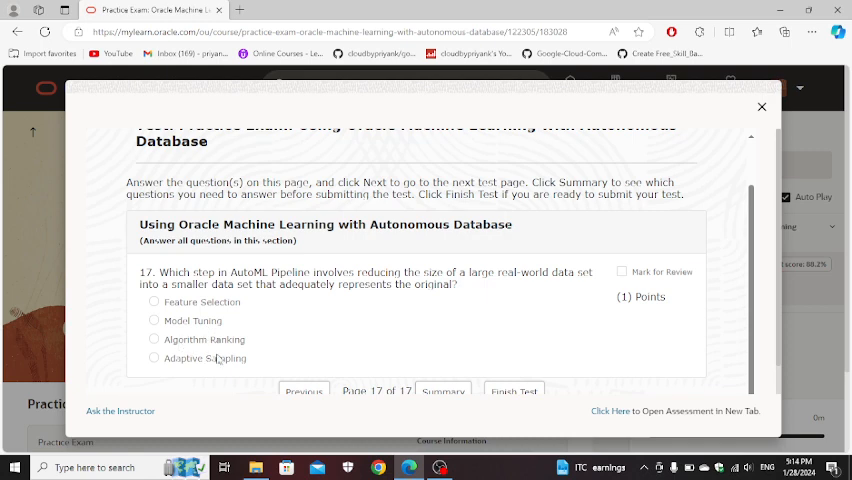
{"action": "left_click", "coordinate": [154, 358]}
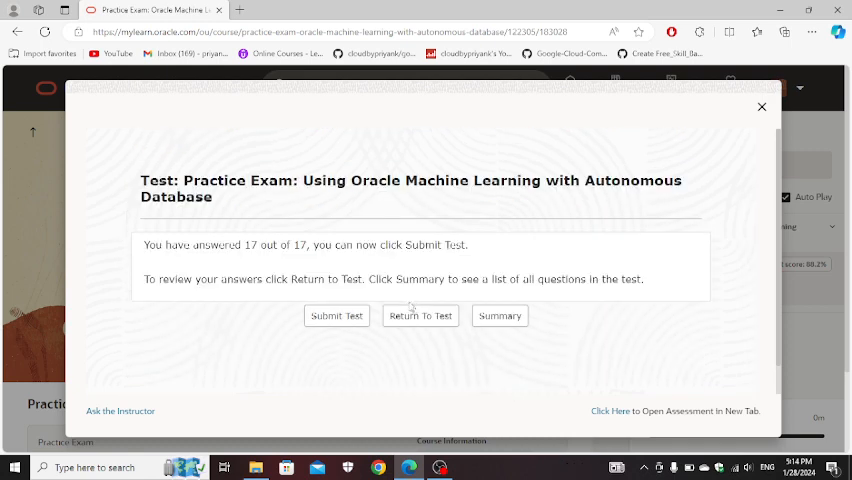
{"action": "left_click", "coordinate": [337, 315]}
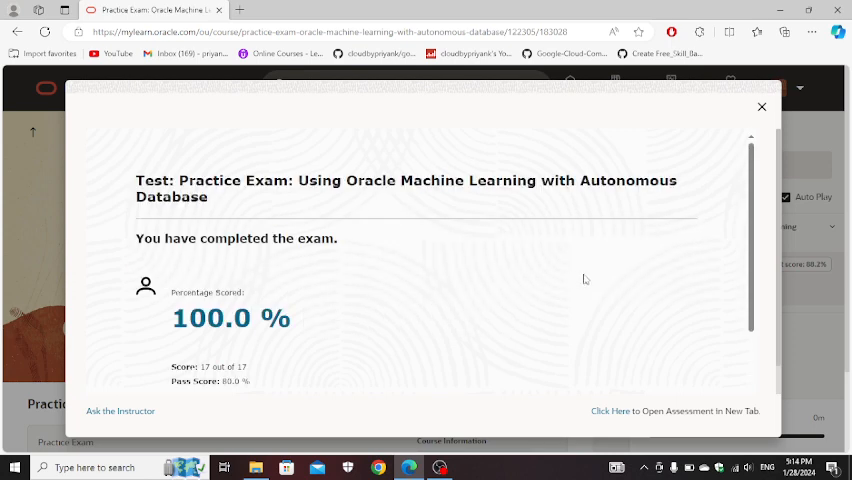